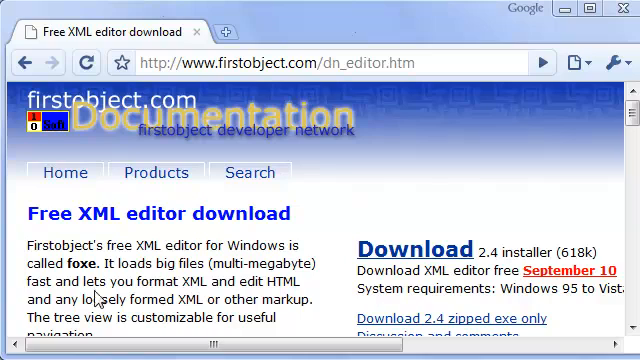
mouse_move(459, 179)
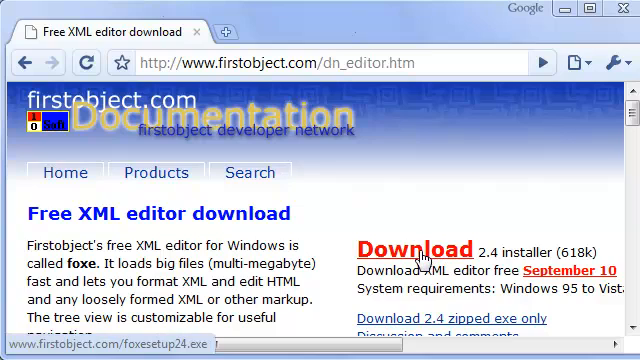
Download foxesetup24.exe in Chrome, keep the file, and launch it from the download bar
click(407, 249)
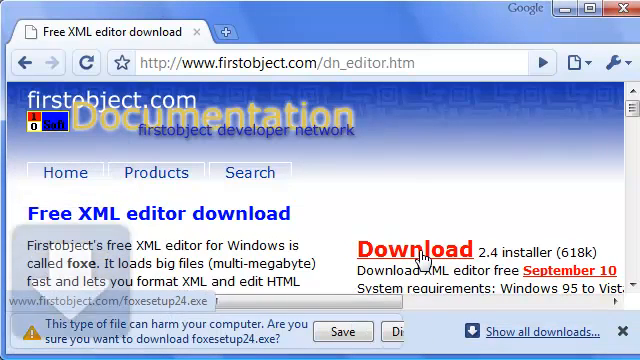
click(347, 331)
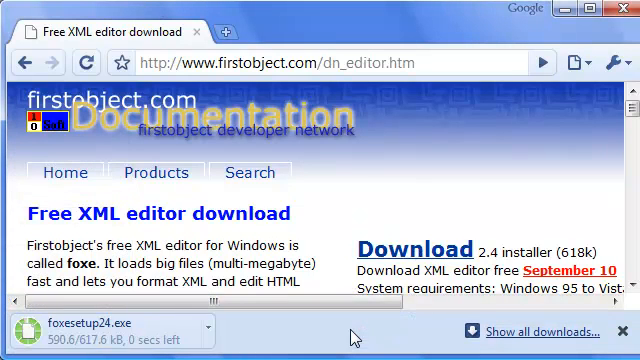
click(100, 328)
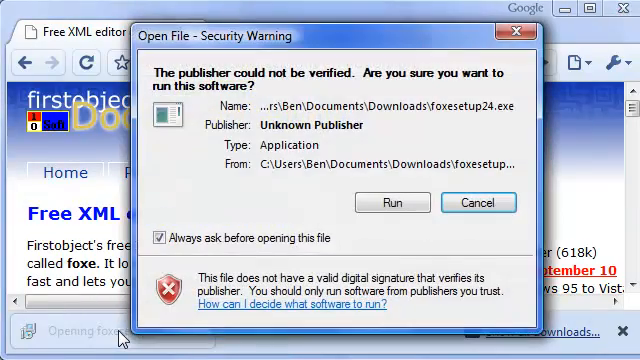
Run the unverified installer, install to C:\Program Files\firstobject, and finish with the editor launched
click(393, 203)
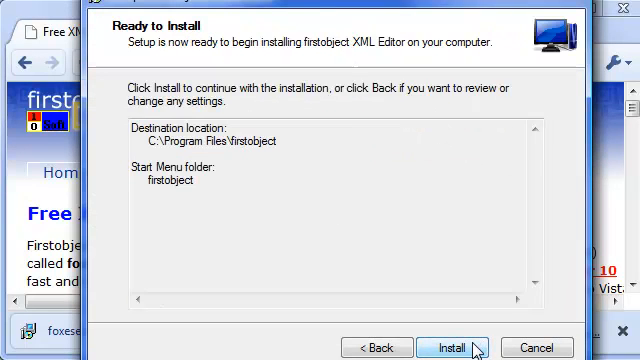
click(453, 347)
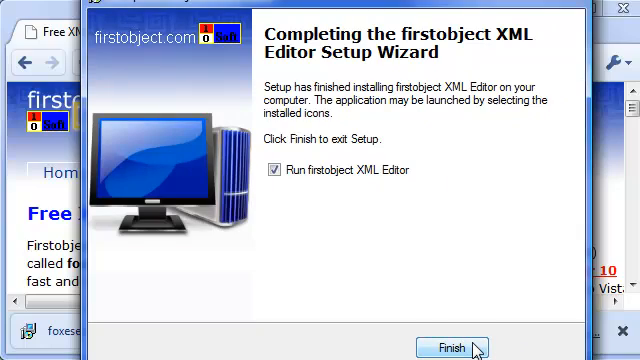
click(453, 347)
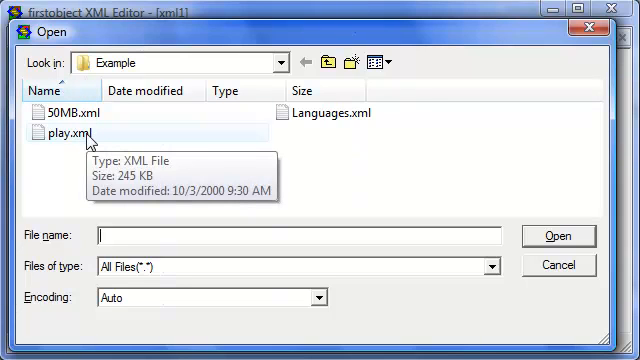
Load play.xml from the Example folder and reformat it with Tools > Indent
double_click(72, 132)
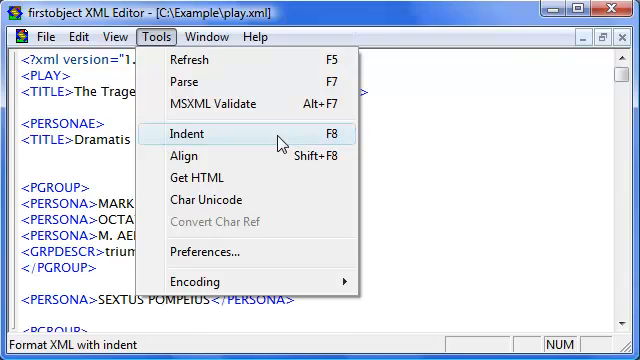
click(188, 133)
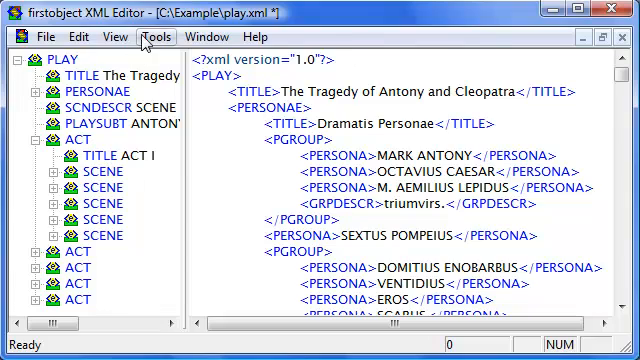
Set the Preferences tree customization to 'ACT TITLE' so ACT nodes show titles ACT I–V
click(146, 37)
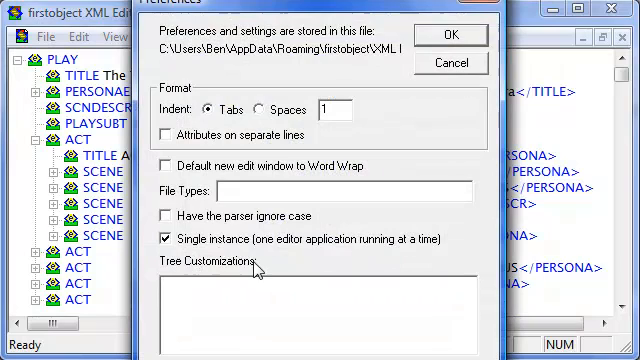
mouse_move(190, 295)
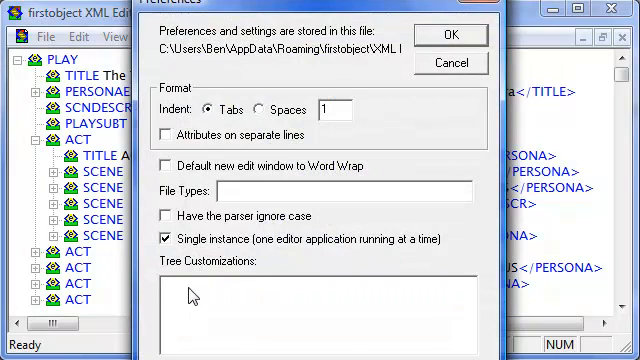
text(AC)
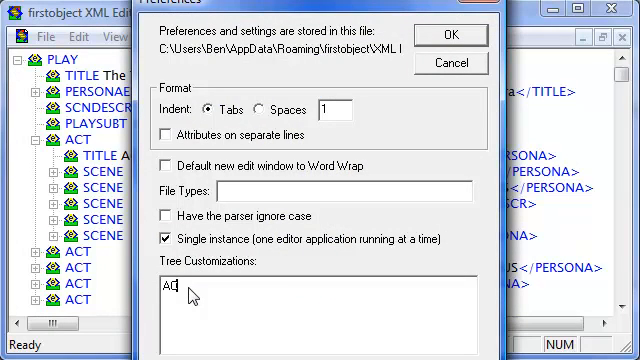
text(T)
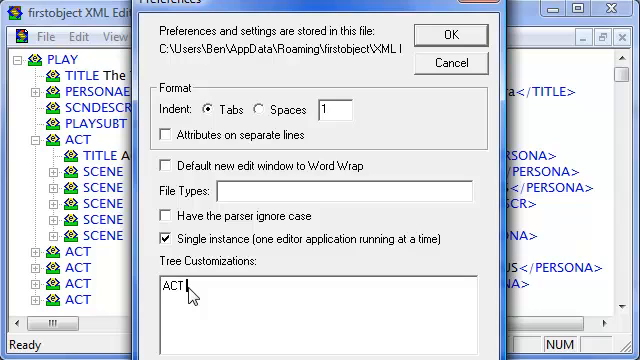
text(T)
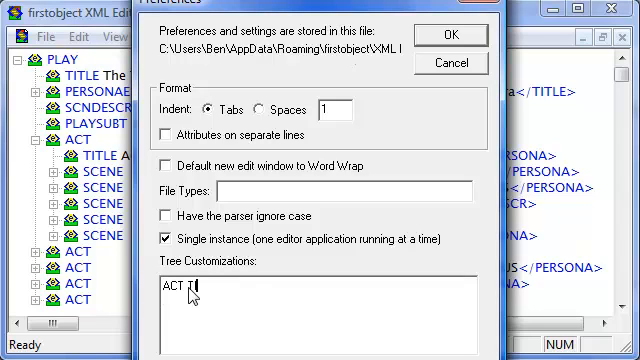
text(ITLE)
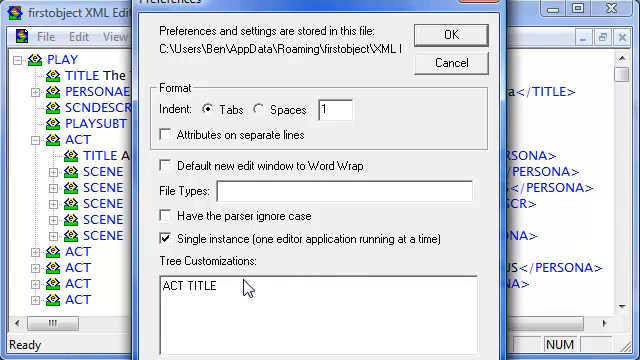
mouse_move(385, 138)
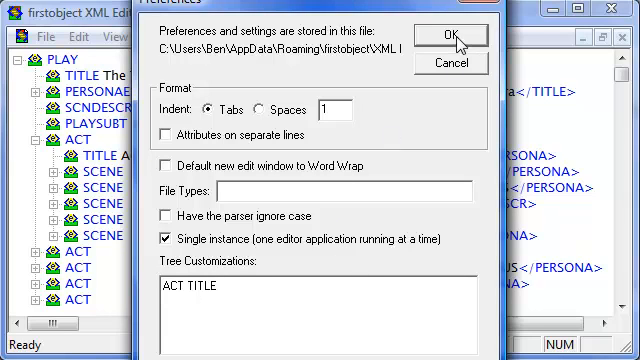
click(465, 33)
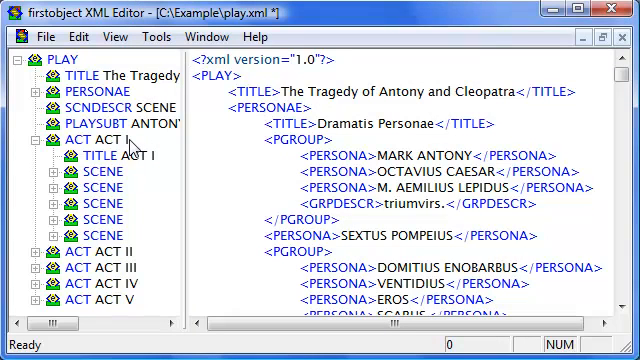
Collapse ACT I, copy and paste it after itself, then remove the ACT elements from PLAY
click(38, 138)
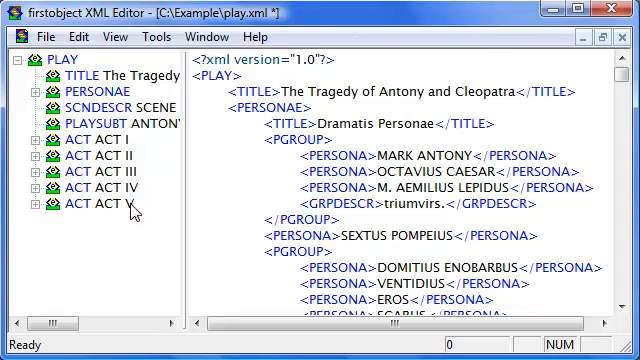
right_click(75, 129)
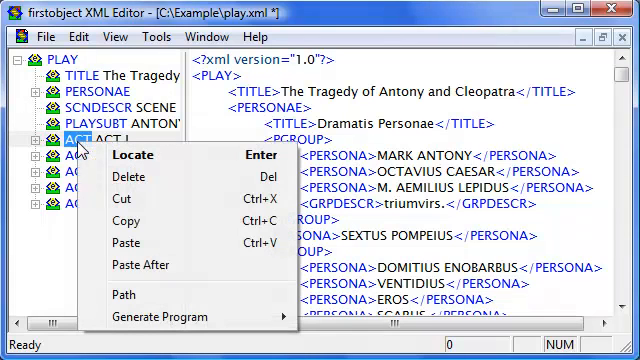
mouse_move(130, 221)
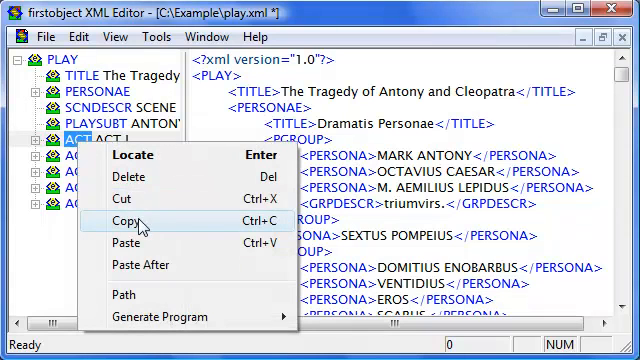
click(124, 217)
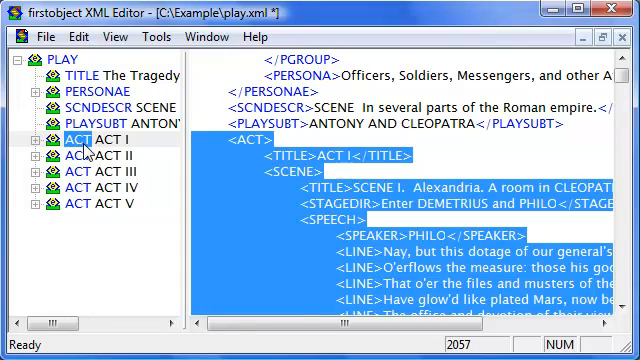
right_click(77, 139)
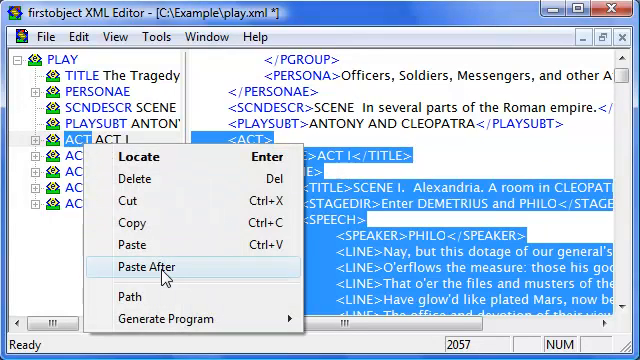
click(156, 267)
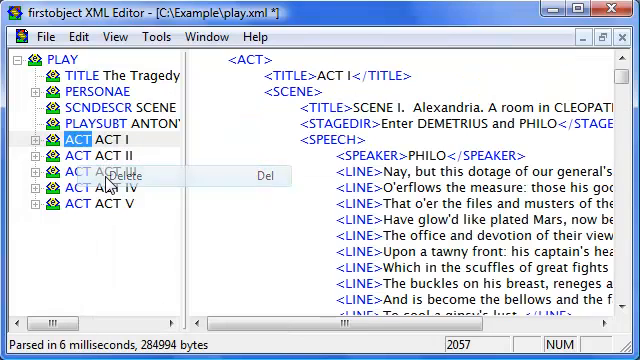
click(118, 178)
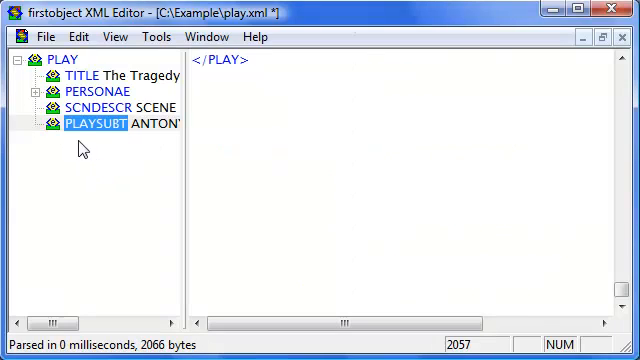
Remove the PERSONAE element and return the caret to the PLAY start tag
click(98, 87)
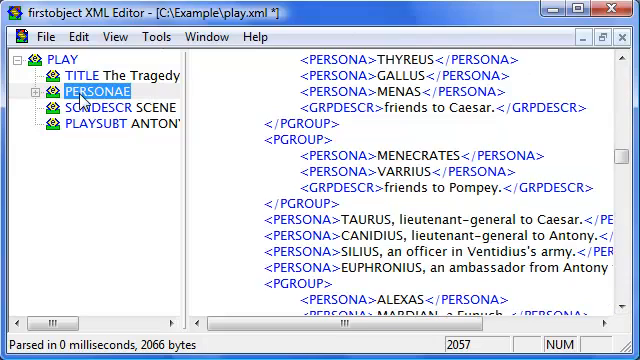
click(32, 89)
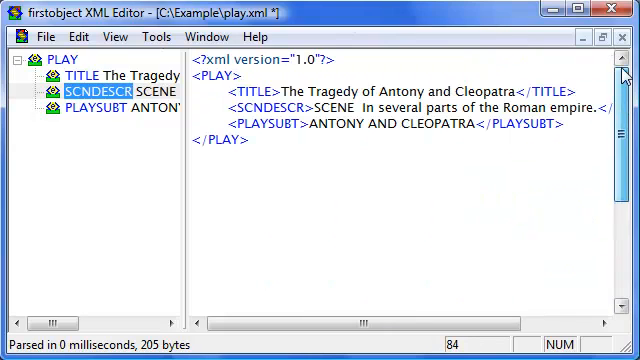
click(207, 78)
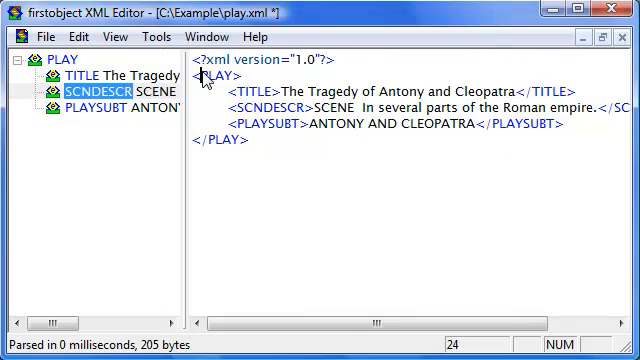
mouse_move(227, 100)
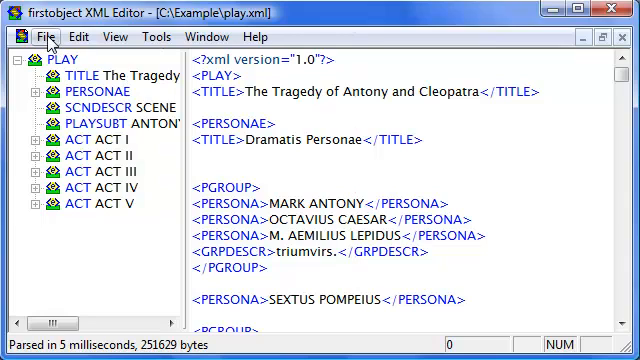
Load 50MB.xml via File > Open, showing its repeated ACT I–V elements
click(28, 37)
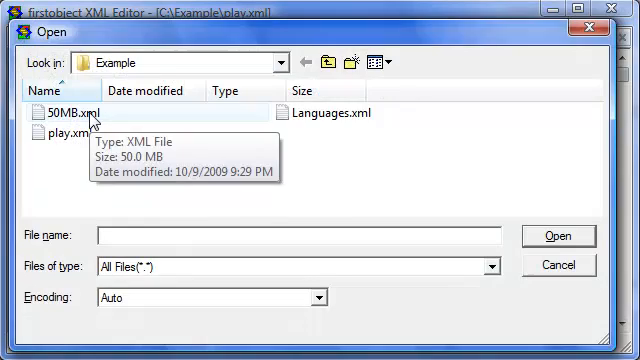
double_click(78, 116)
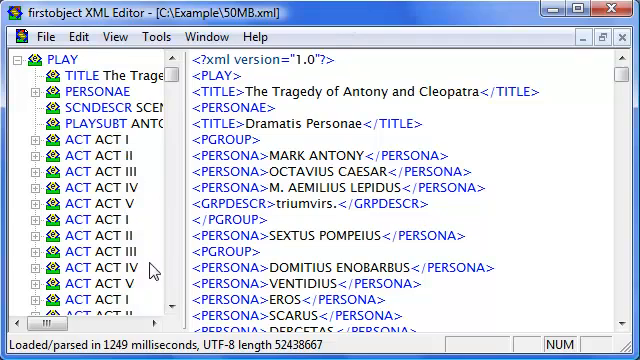
Edit an ACT element in 50MB.xml and accept the undo-disabled warning
scroll(down, 3)
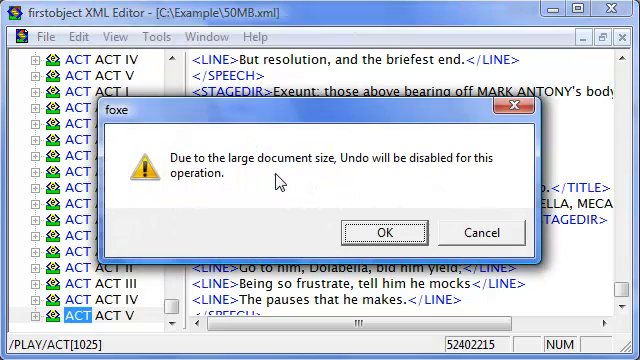
click(381, 231)
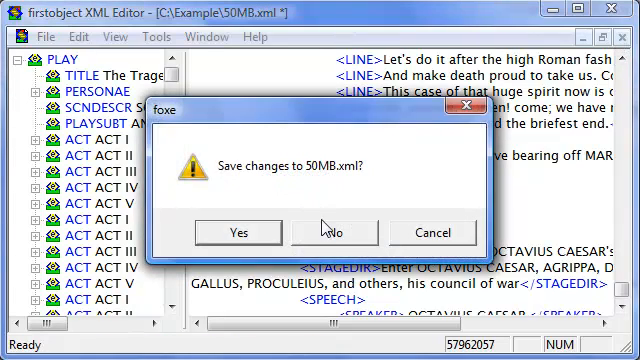
Discard the 50MB.xml changes and list Char Unicode details for 傷, 身 and 體 in Languages.xml
click(338, 231)
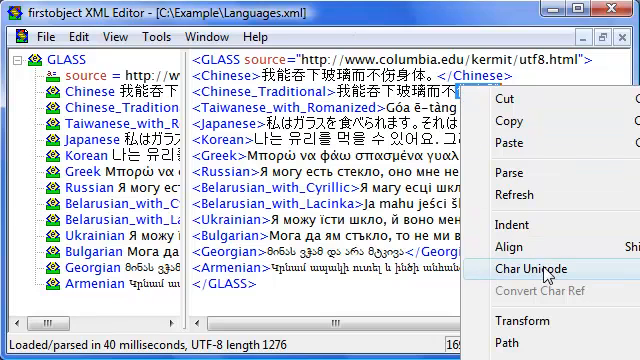
click(523, 269)
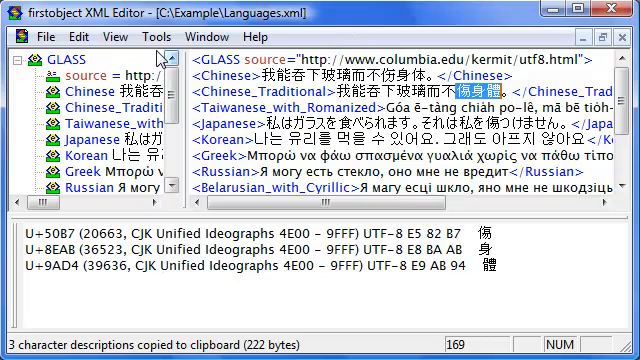
Add an XML declaration with encoding big5, rerun Char Unicode, then switch the encoding to gb2312
click(157, 35)
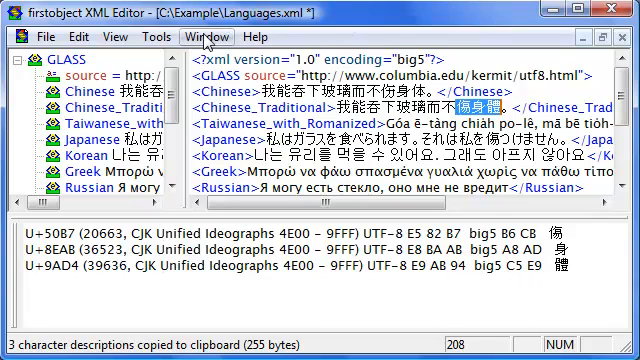
click(156, 37)
text(gb2312)
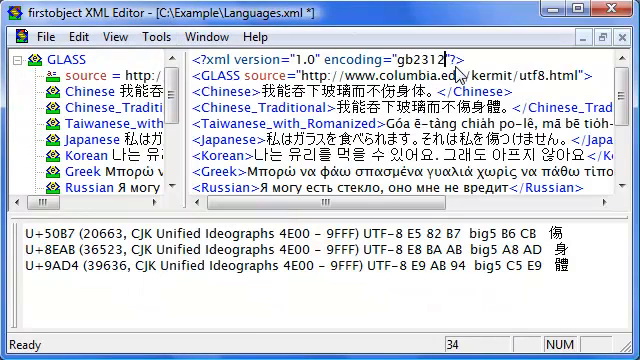
double_click(488, 103)
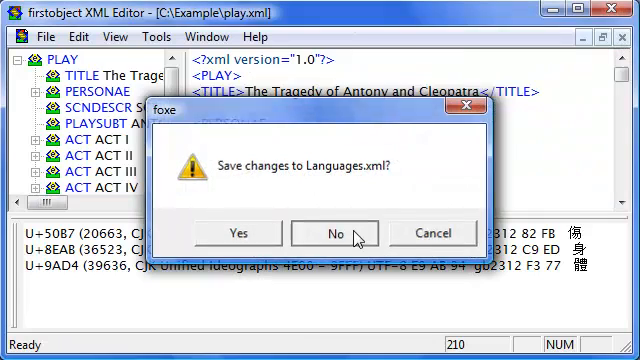
Discard Languages.xml's changes and scroll play.xml's tree down to the first SPEAKER, PHILO
click(334, 232)
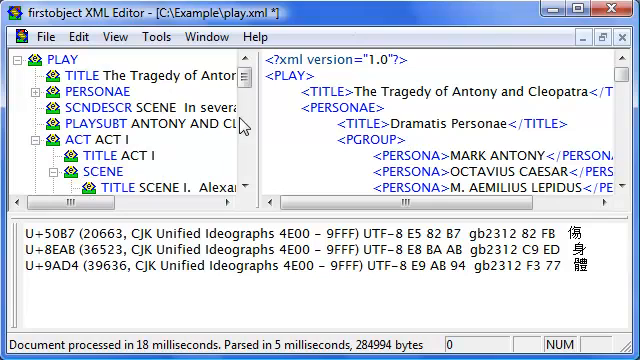
scroll(down, 3)
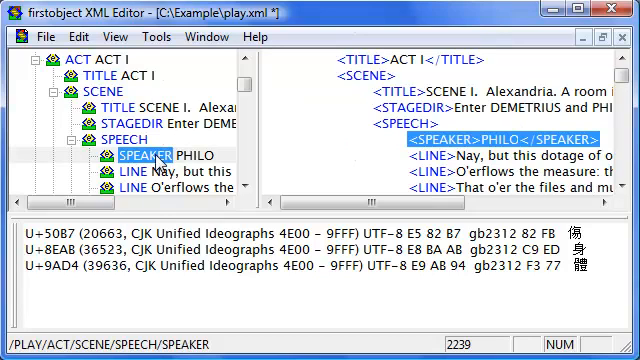
scroll(down, 3)
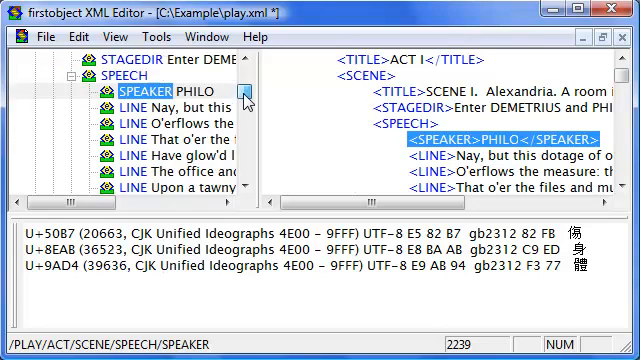
scroll(down, 3)
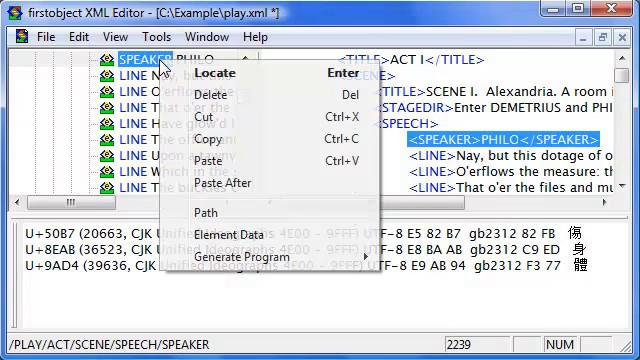
mouse_move(248, 257)
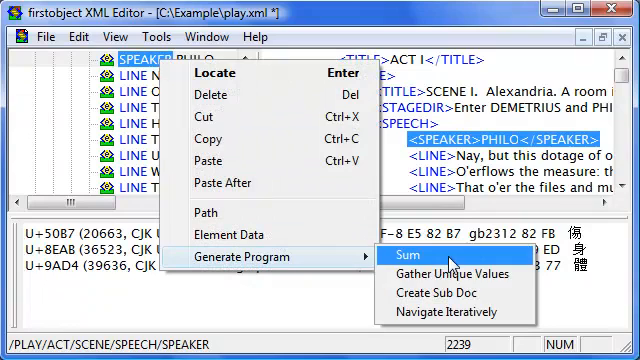
mouse_move(446, 274)
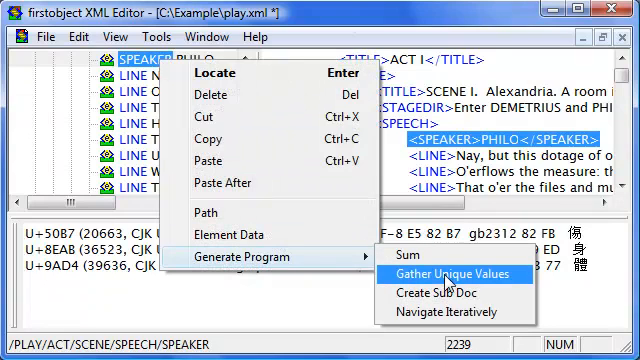
Generate the UniqueSPEAKER_Generated program for SPEAKER and select the word ResetPos in it
click(452, 274)
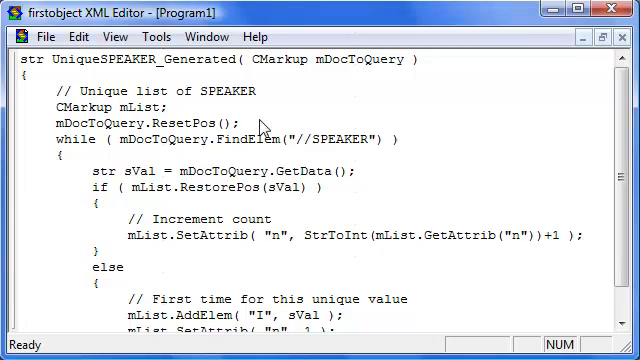
scroll(down, 3)
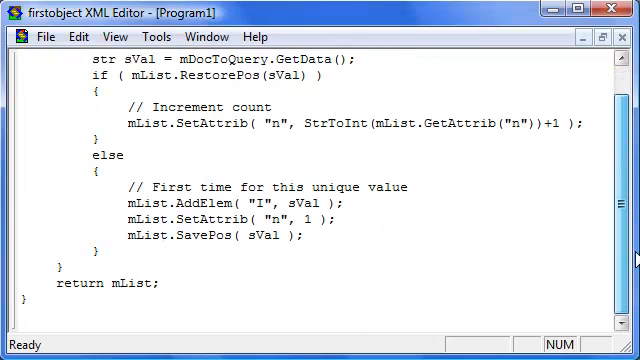
scroll(up, 3)
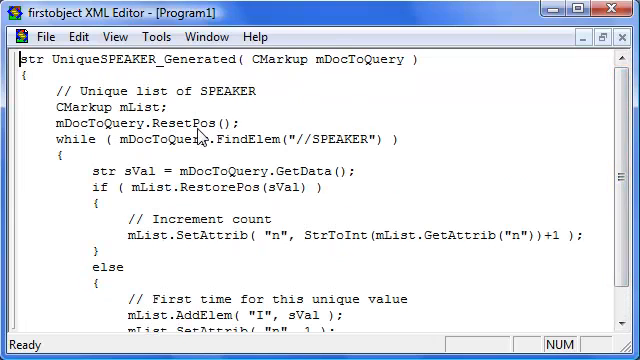
mouse_move(185, 122)
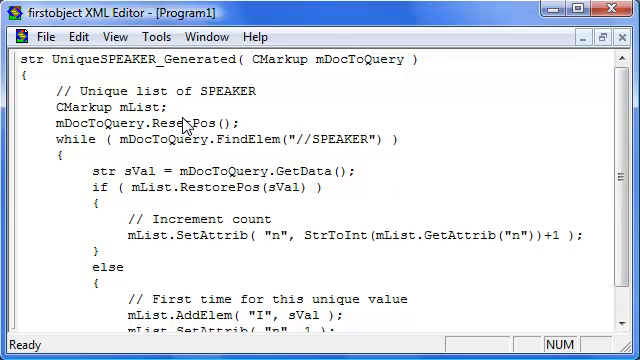
double_click(120, 59)
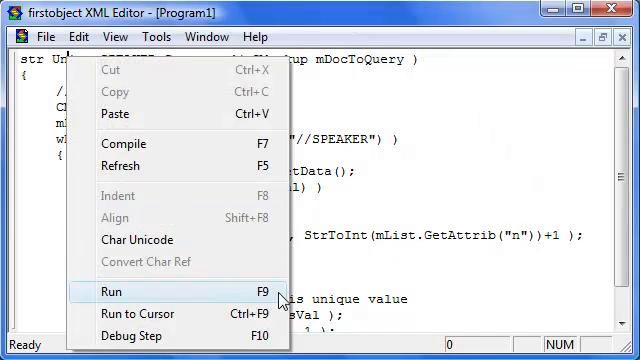
Run the speaker-count script on play.xml and review the output, e.g. CLEOPATRA 204
click(113, 294)
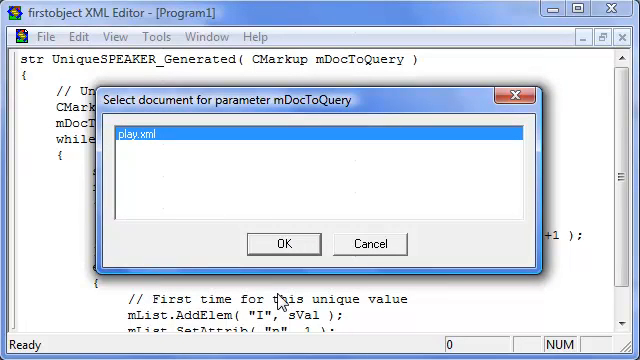
mouse_move(348, 62)
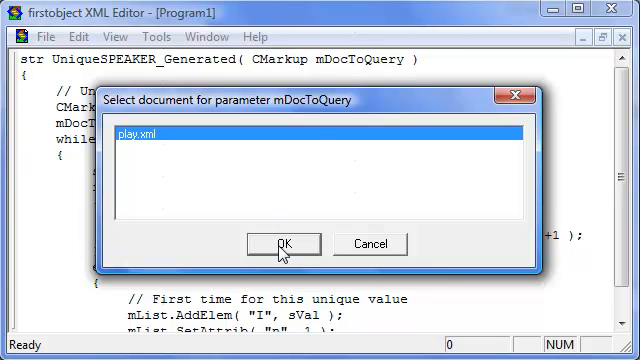
click(283, 243)
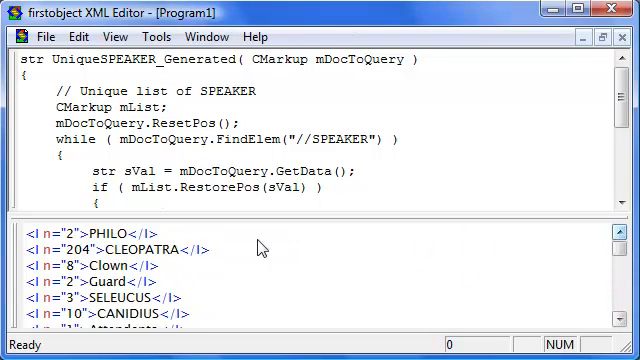
mouse_move(118, 257)
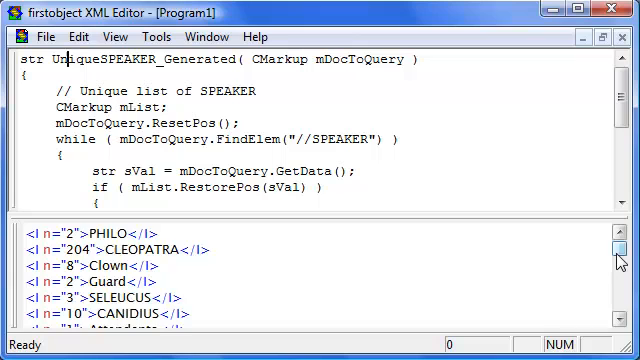
scroll(down, 3)
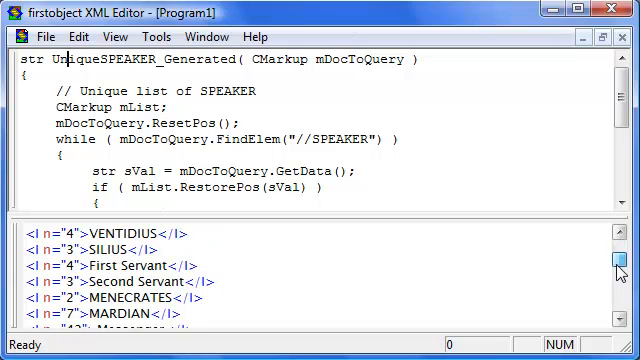
scroll(down, 3)
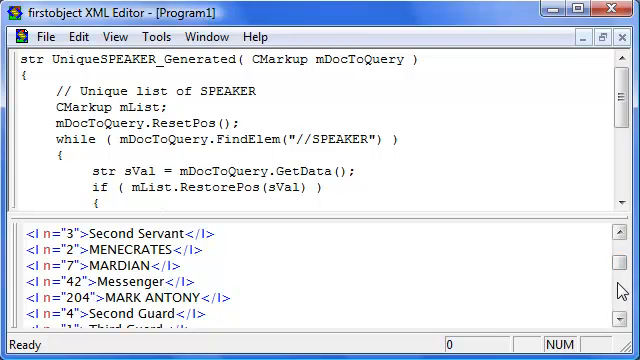
scroll(down, 3)
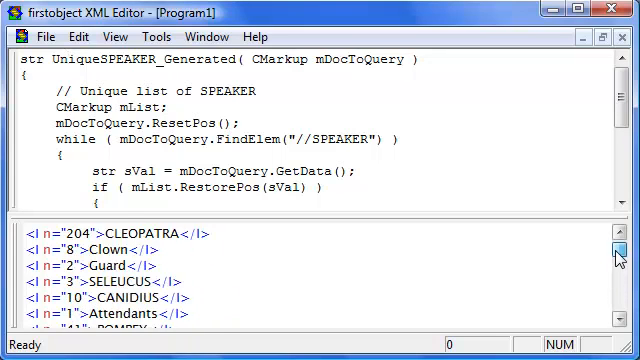
scroll(up, 3)
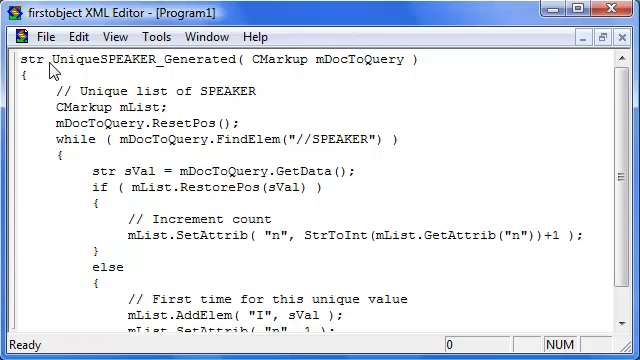
Start debugging UniqueSPEAKER_Generated again with play.xml as the queried document
right_click(60, 70)
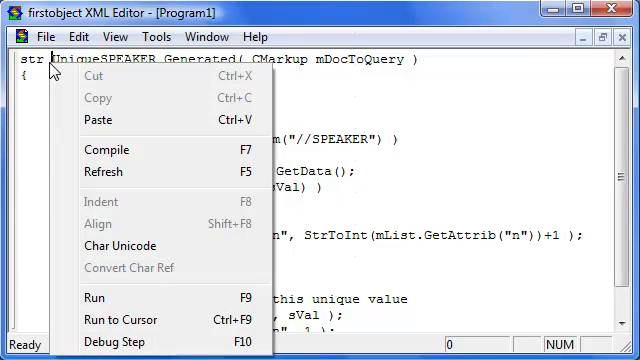
mouse_move(96, 297)
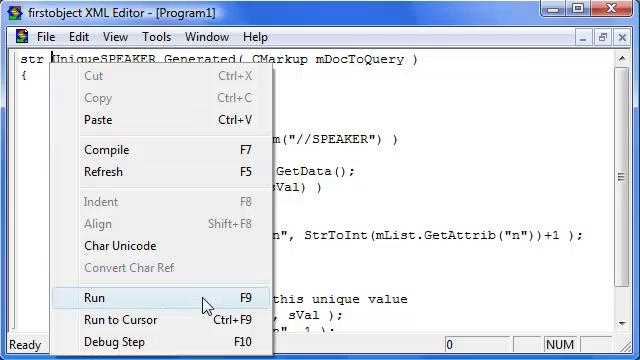
mouse_move(210, 342)
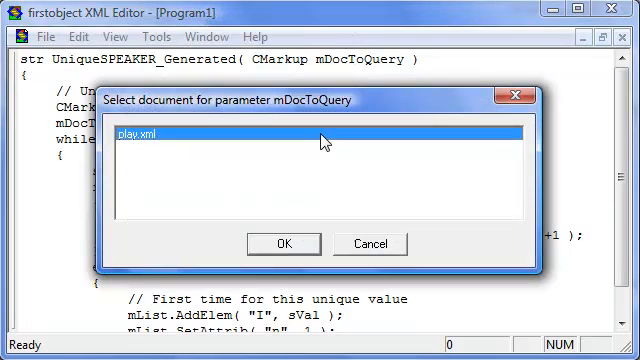
mouse_move(290, 249)
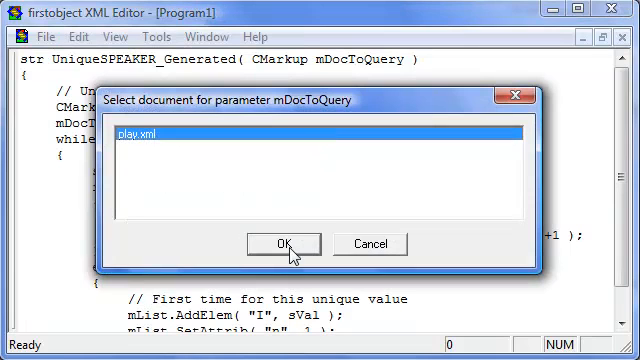
click(284, 243)
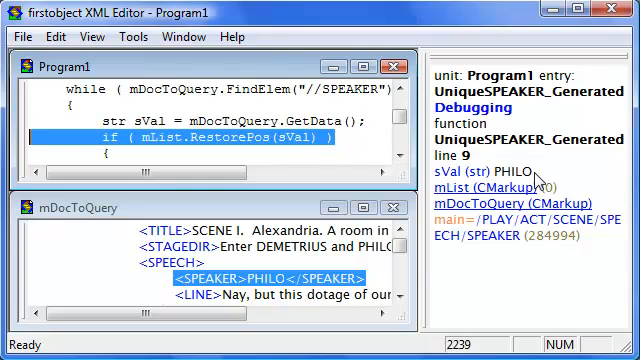
mouse_move(237, 143)
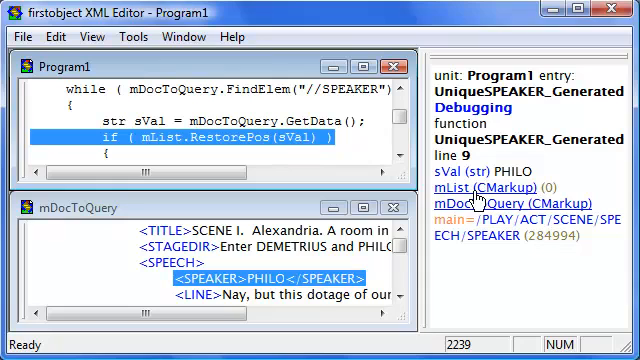
mouse_move(327, 157)
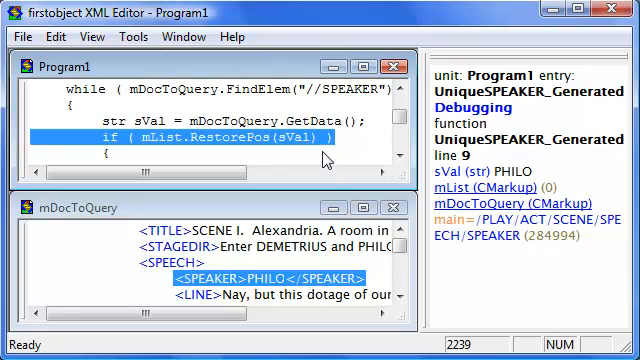
mouse_move(322, 150)
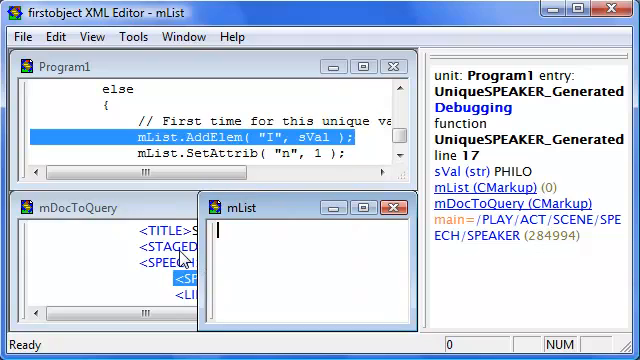
Open the mList window to watch PHILO and CLEOPATRA entries accumulate while stepping
click(389, 206)
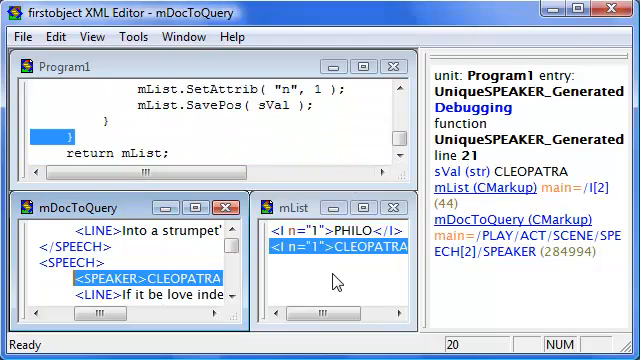
Step the debugger with F10 through further iterations, adding MARK ANTONY to mList
key(F10)
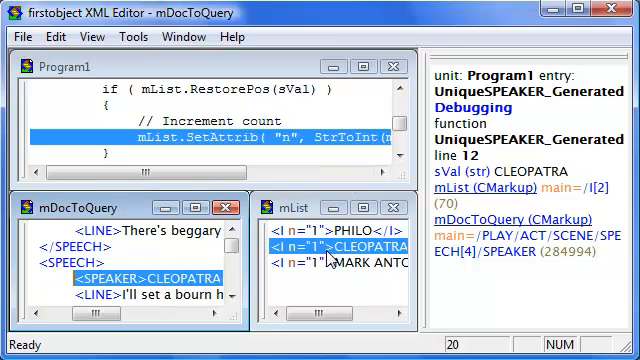
mouse_move(300, 135)
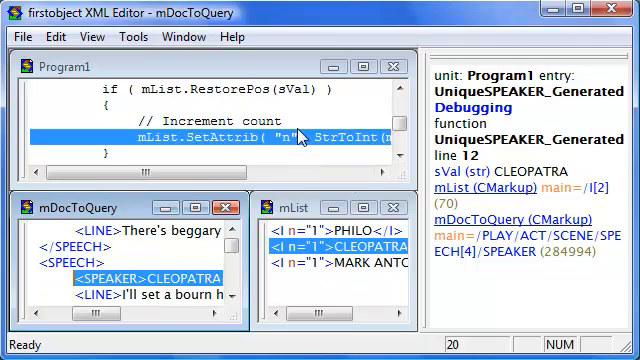
mouse_move(320, 264)
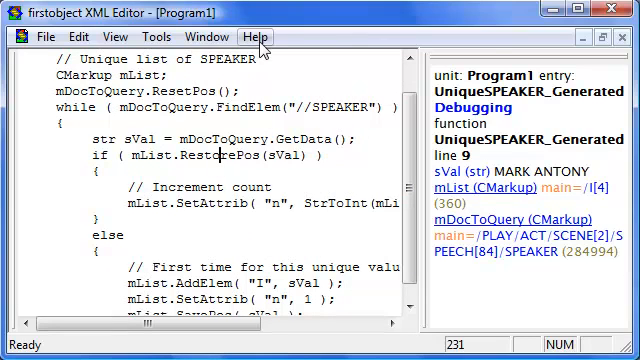
Look up RestorePos in help and filter help topics by 'pa' (Parsing, Path)
click(256, 37)
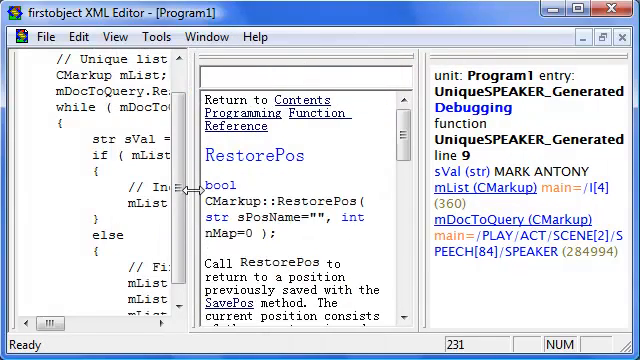
scroll(right, 3)
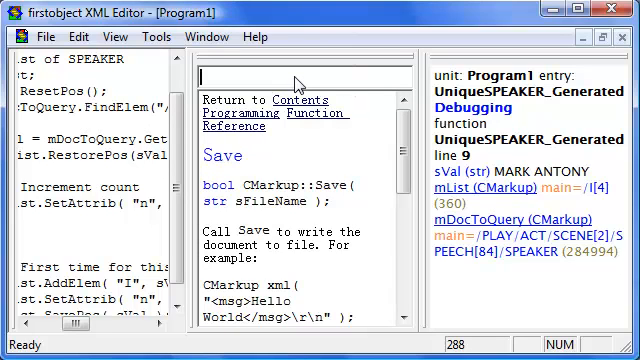
text(pa)
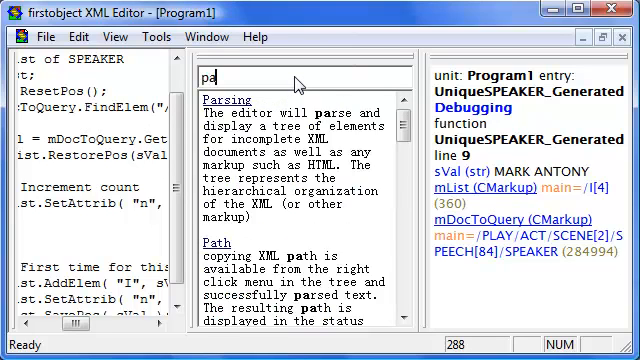